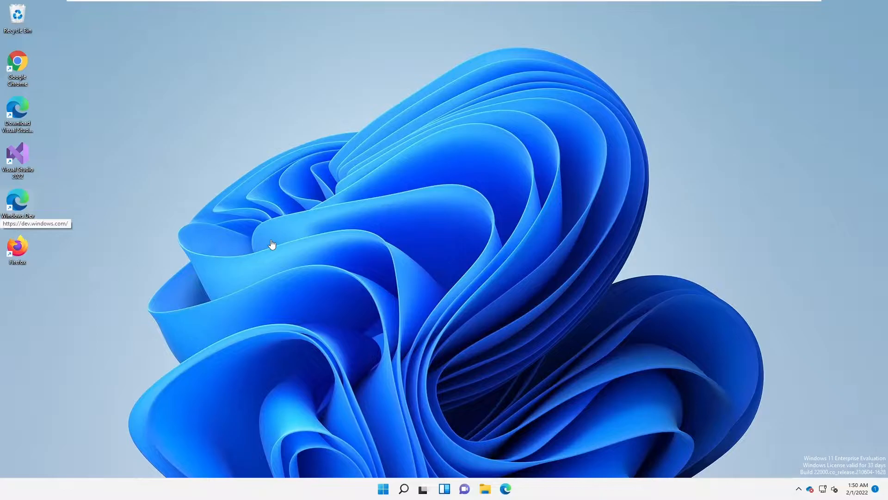
mouse_move(232, 207)
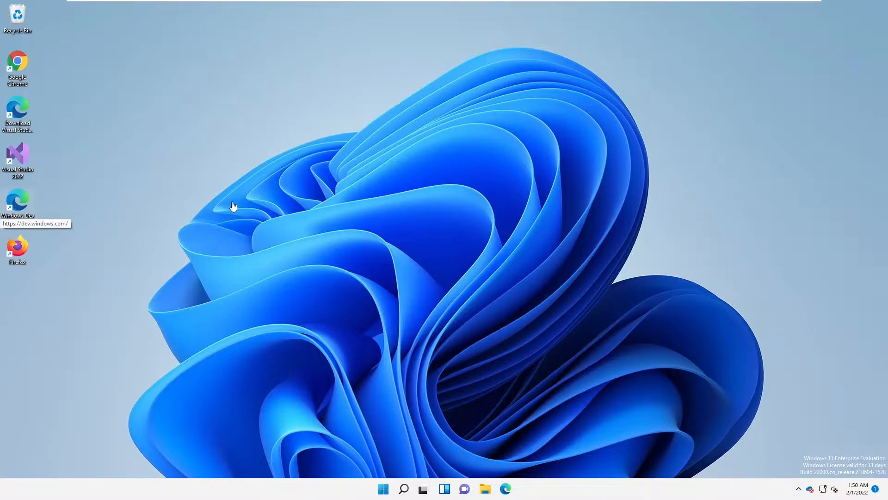
mouse_move(153, 133)
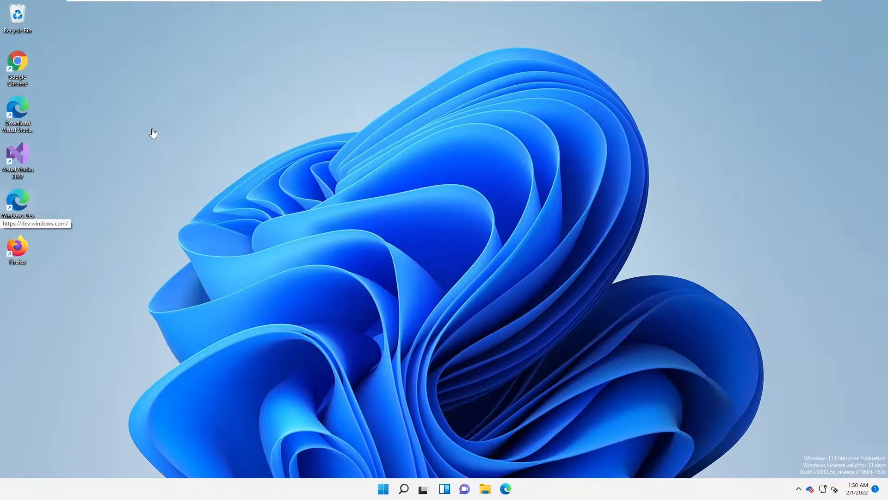
mouse_move(131, 139)
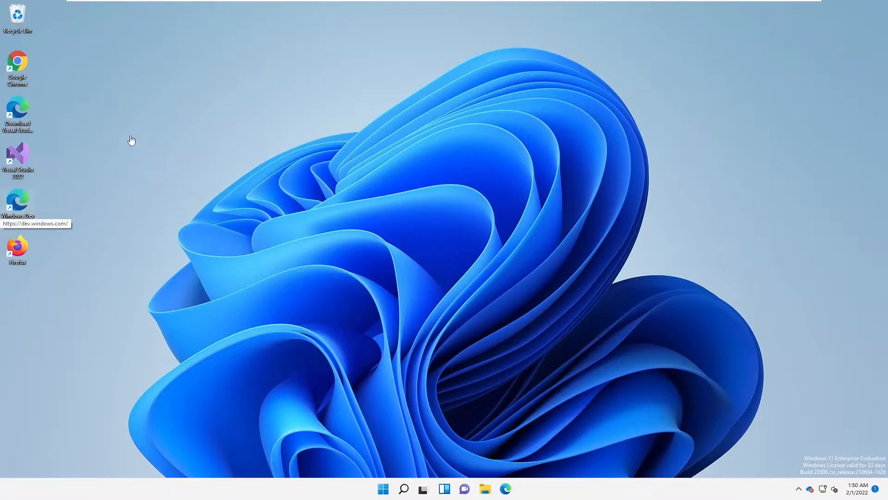
mouse_move(19, 62)
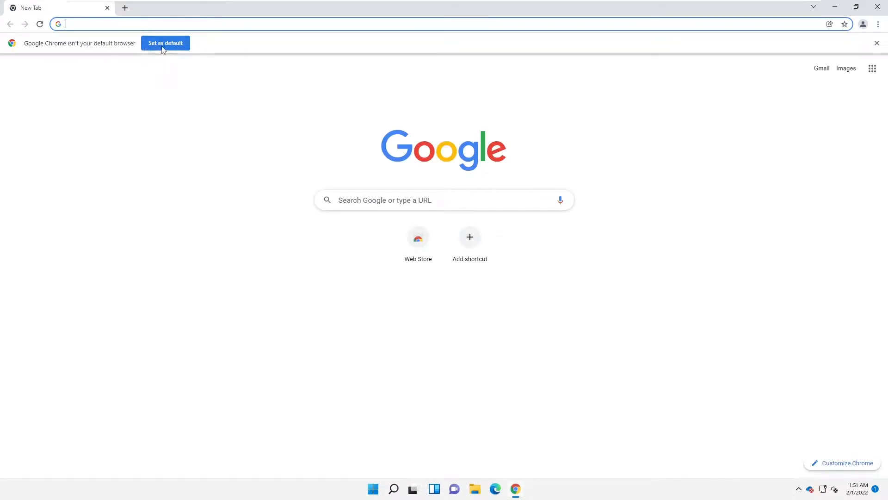
mouse_move(879, 83)
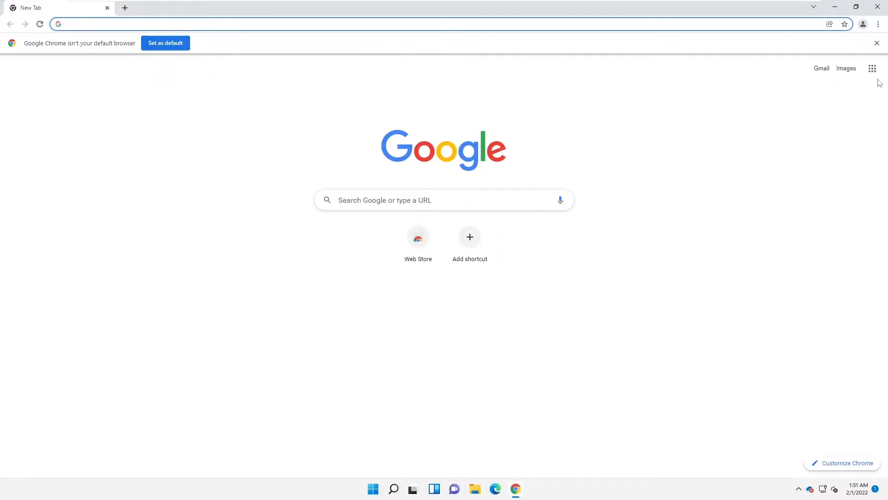
Step: Dismiss Chrome's not-default notice and reach the Default browser section of Chrome settings
click(877, 43)
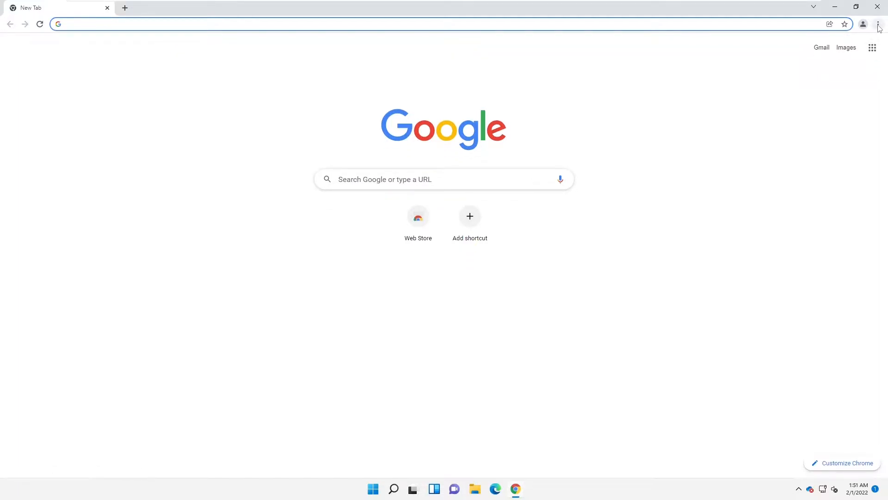
mouse_move(880, 24)
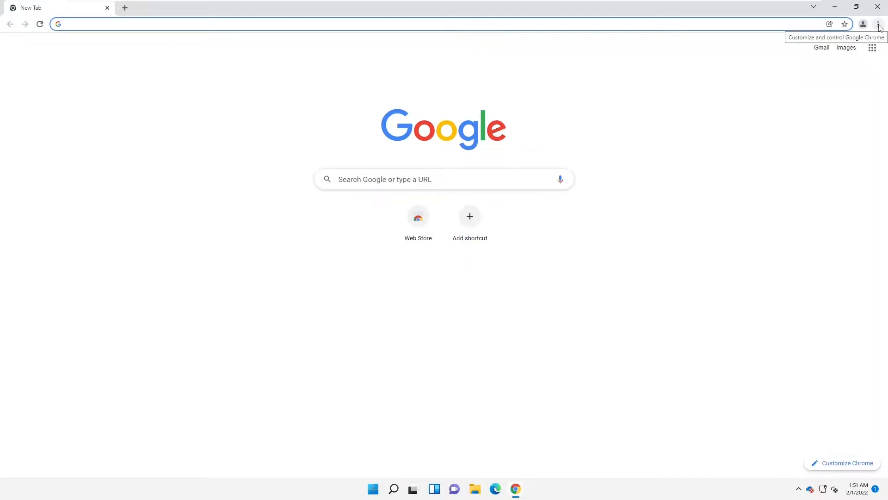
click(880, 24)
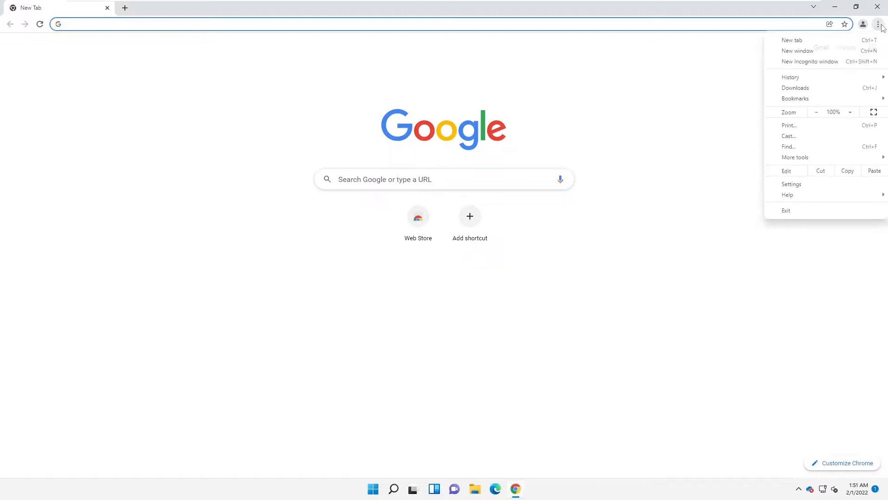
mouse_move(791, 184)
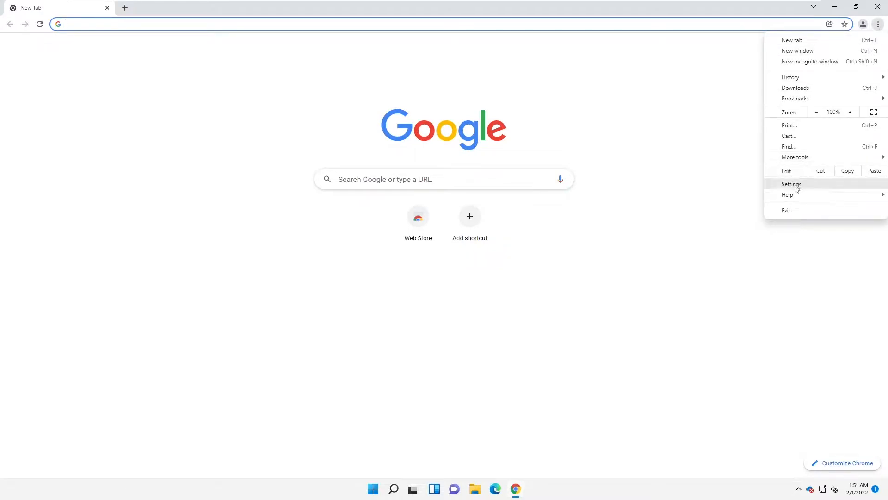
click(791, 183)
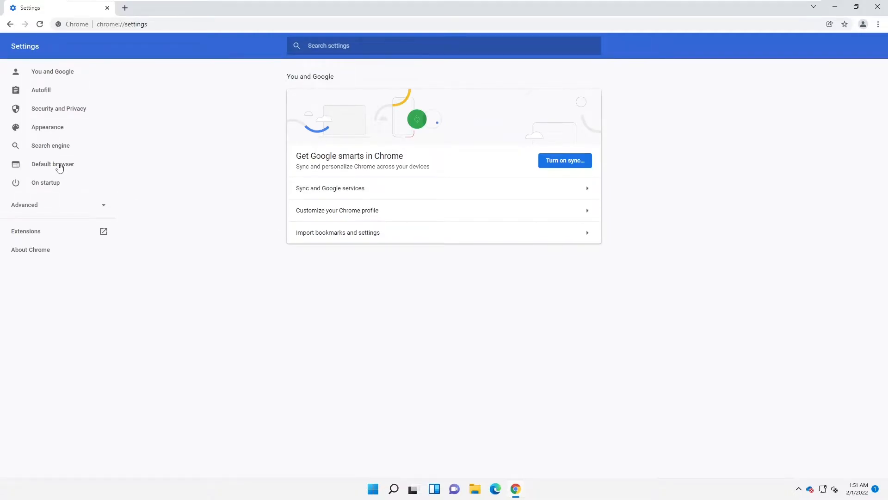
click(52, 164)
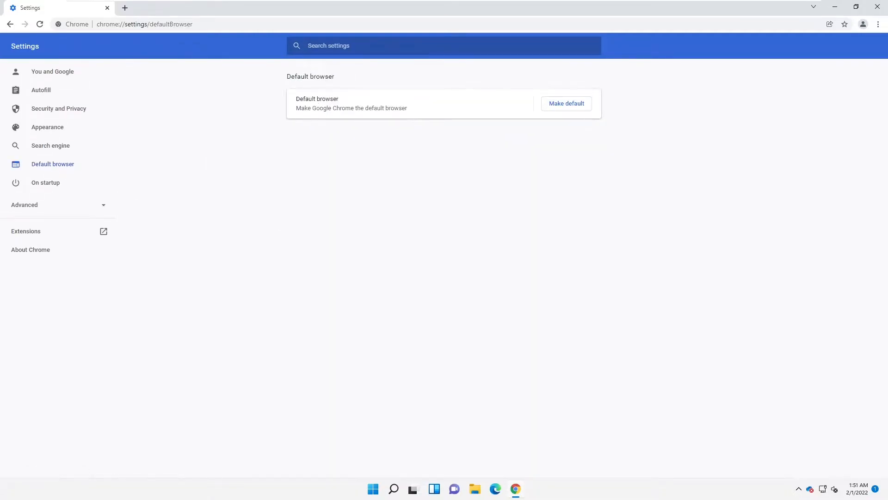
mouse_move(566, 103)
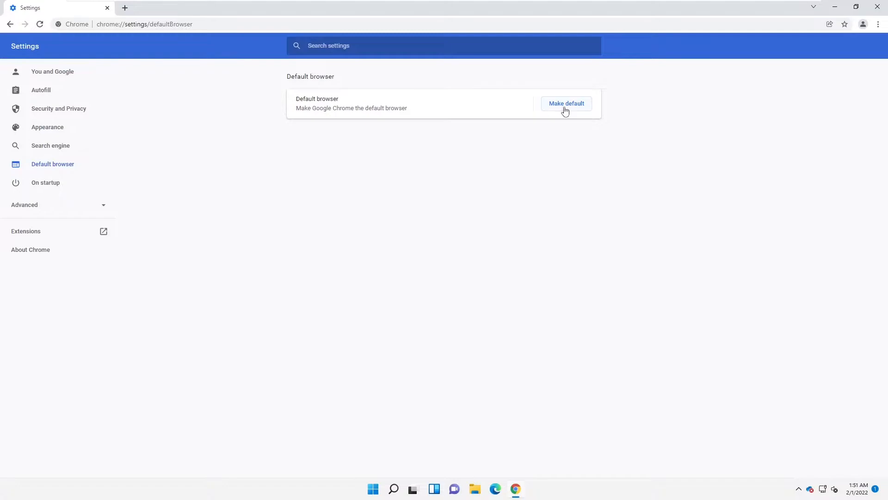
Step: Request Make default, handing off to Windows Settings' Default apps page
click(566, 103)
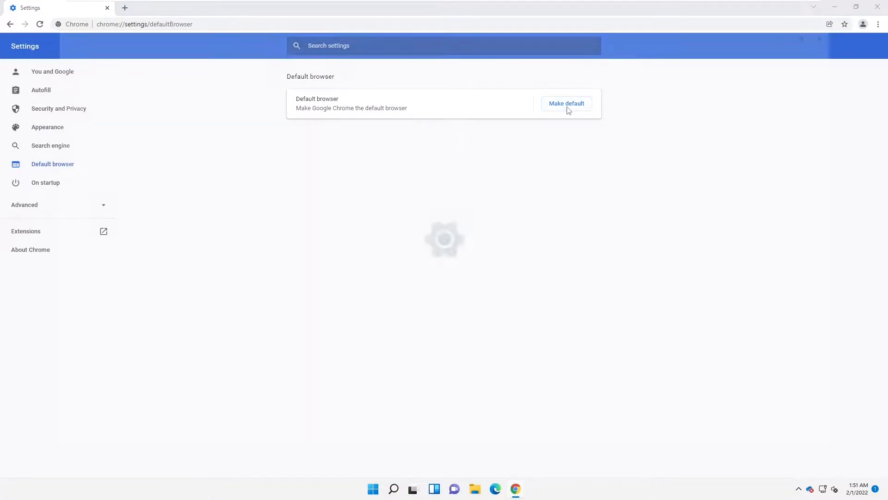
click(566, 103)
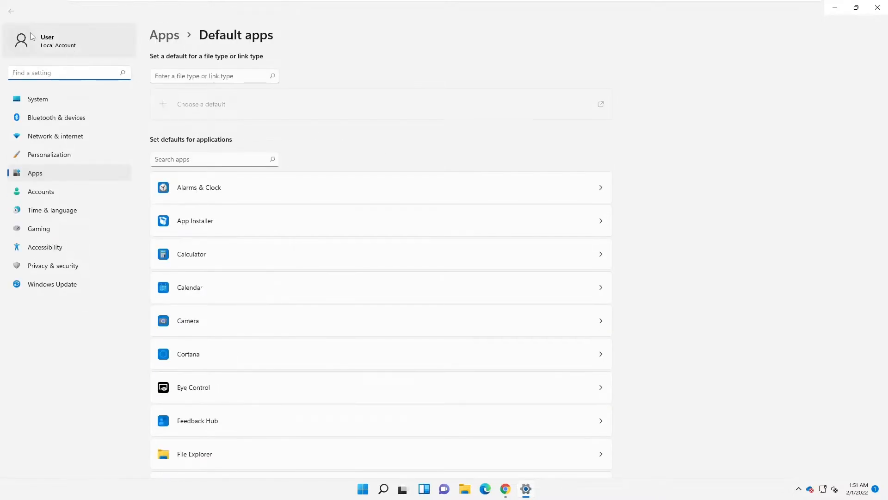
Step: Search Default apps for 'goog' to reach Google Chrome's file type associations
scroll(up, 3)
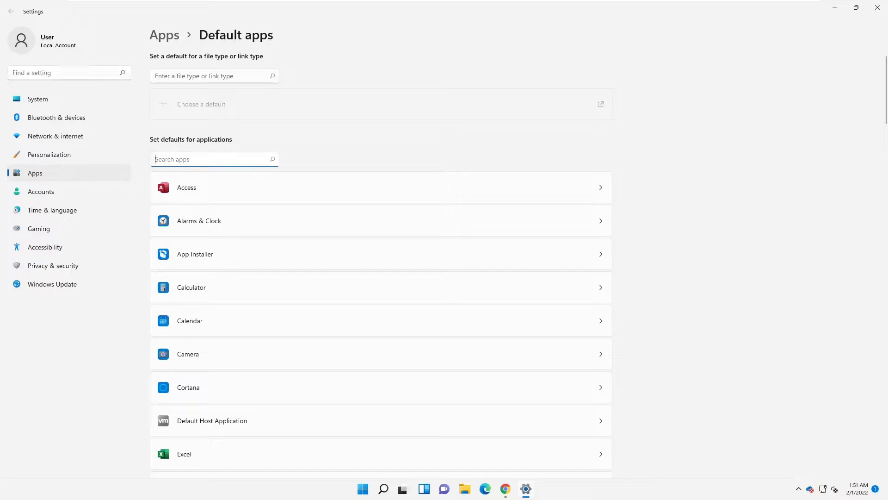
text(goog)
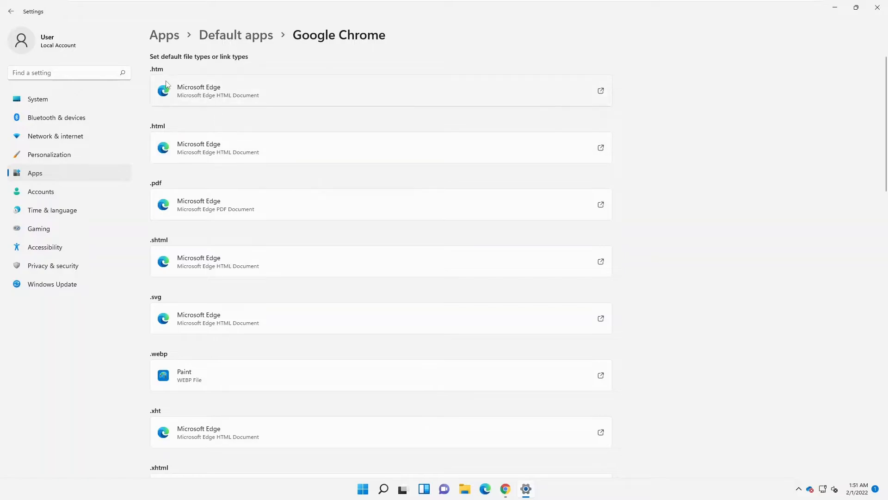
mouse_move(171, 127)
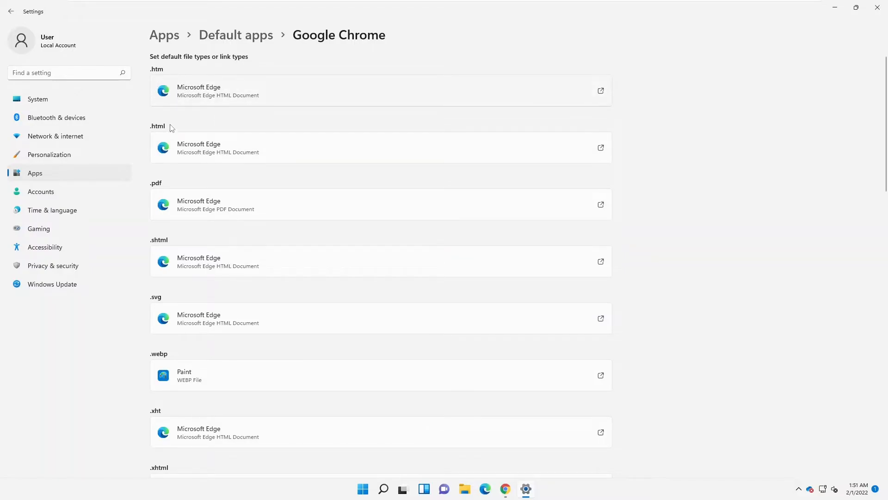
mouse_move(320, 220)
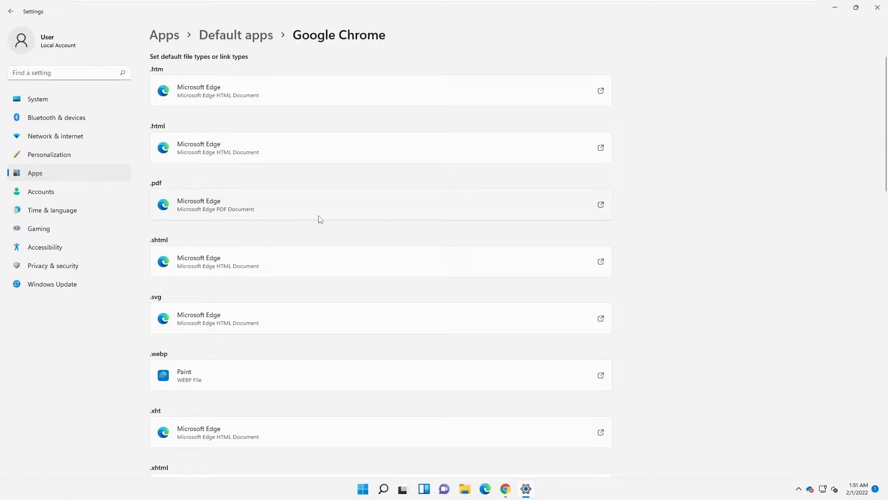
mouse_move(362, 176)
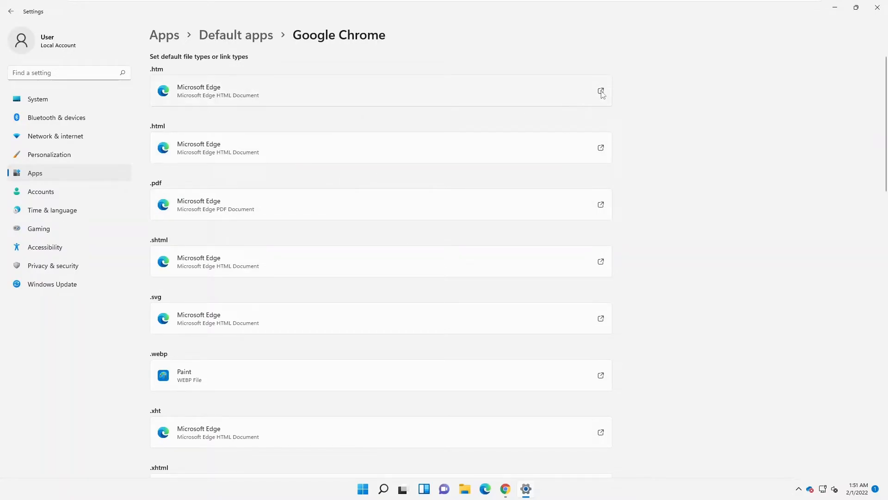
Step: Assign the .htm file type to Google Chrome instead of Microsoft Edge
click(601, 91)
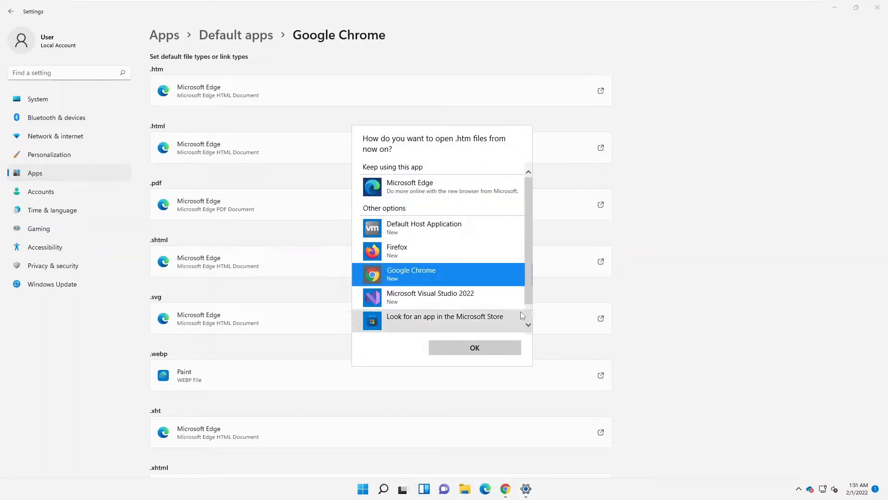
scroll(down, 3)
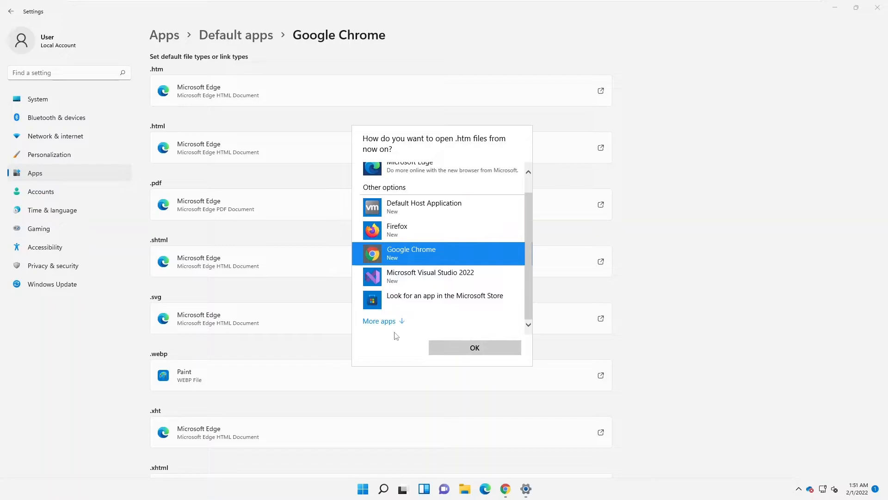
scroll(down, 3)
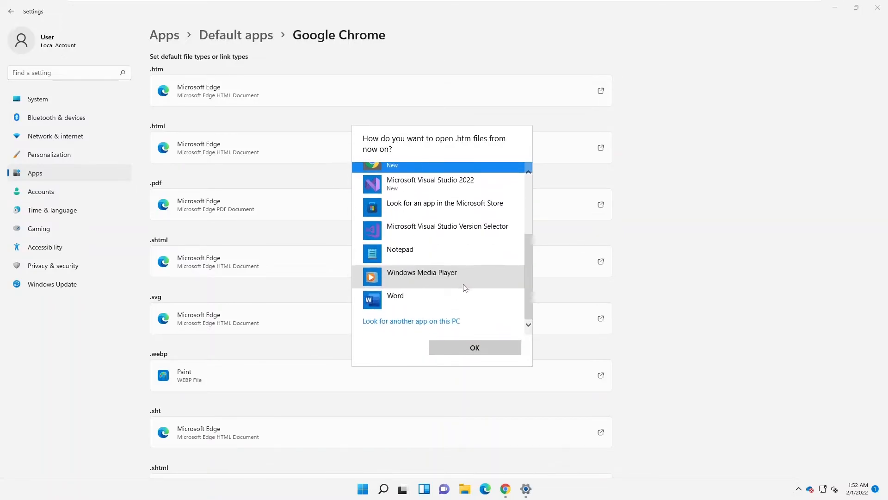
scroll(up, 3)
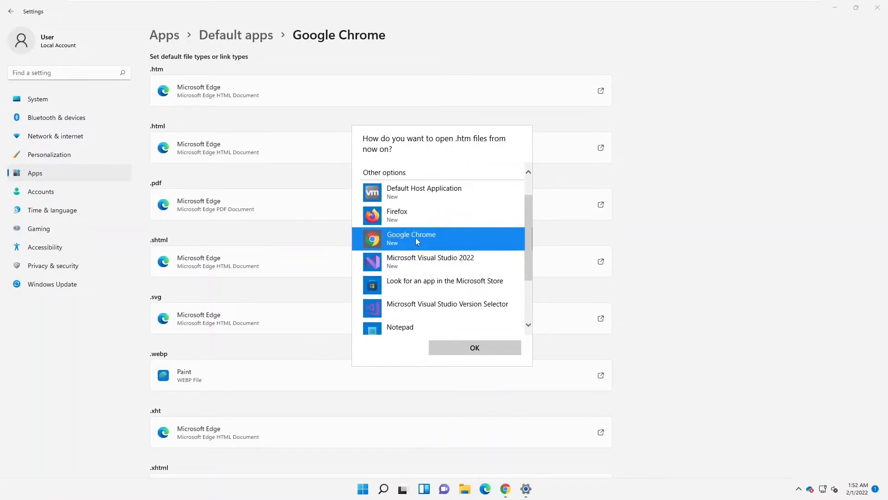
click(474, 347)
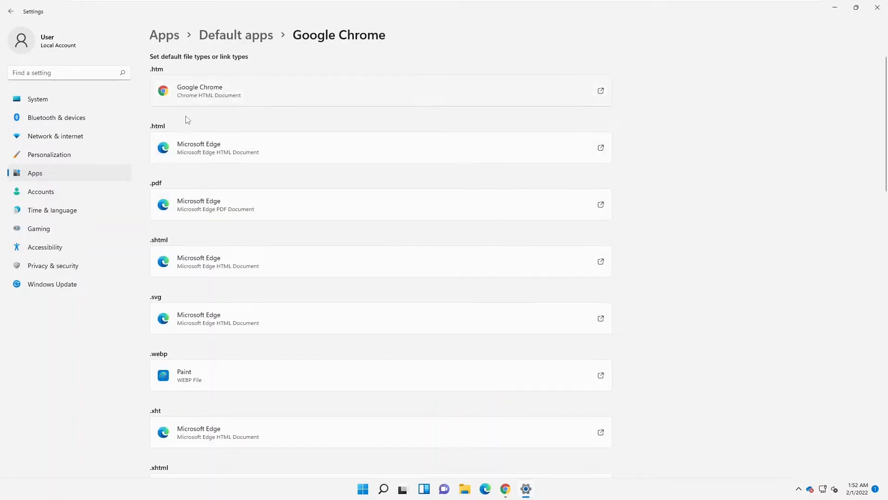
mouse_move(164, 359)
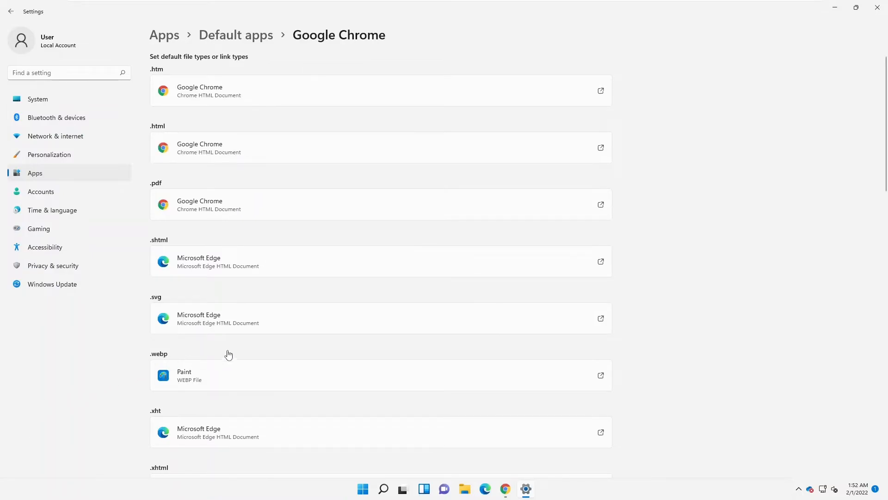
mouse_move(158, 139)
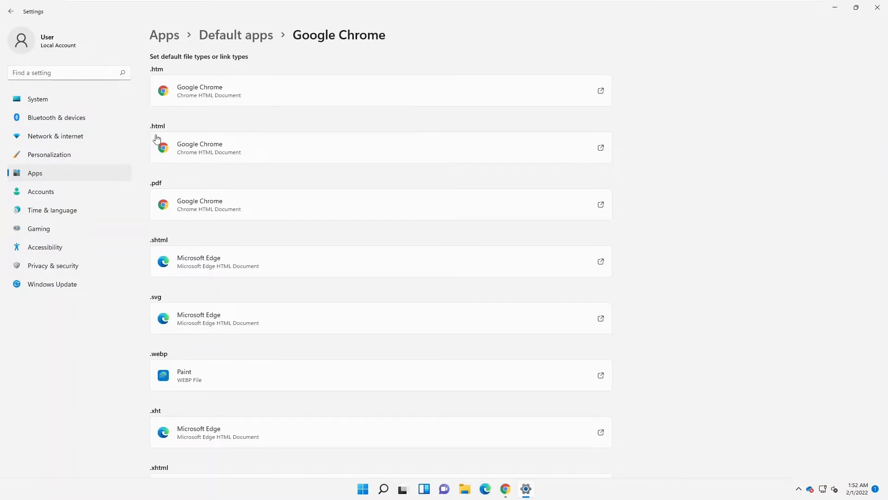
mouse_move(166, 193)
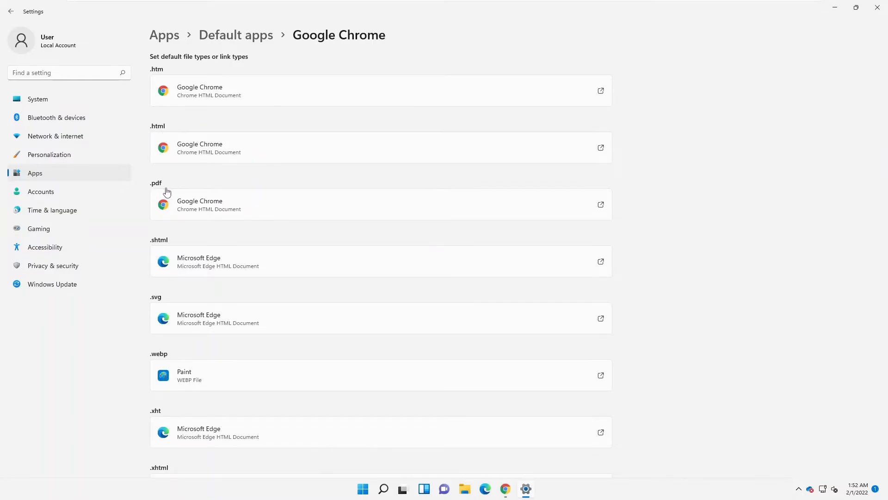
mouse_move(198, 155)
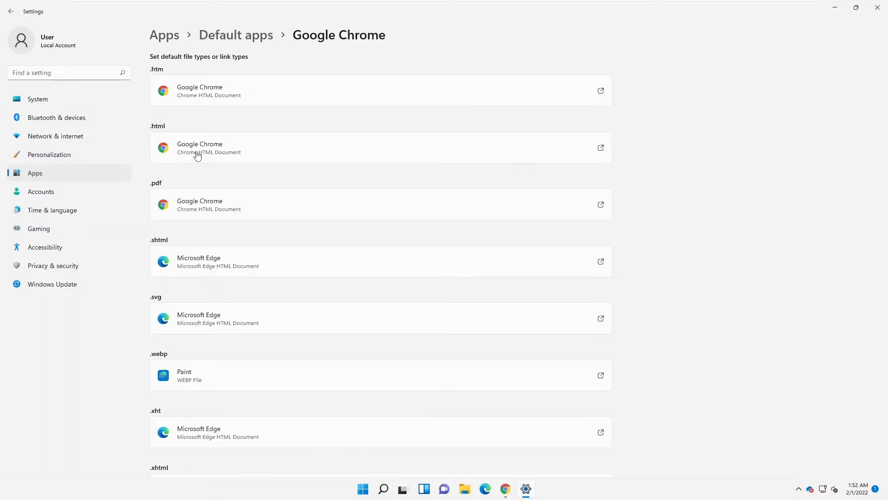
mouse_move(262, 153)
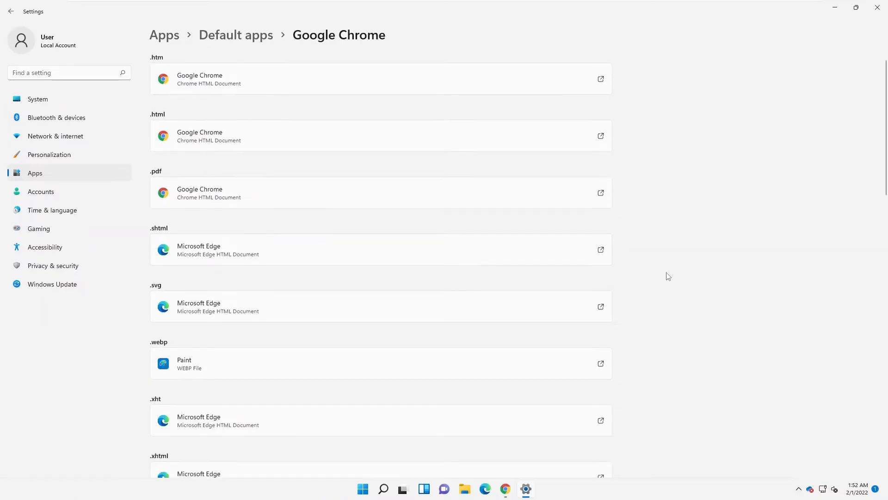
Step: Assign .html, .pdf, HTTP and HTTPS to Google Chrome, leaving .shtml, .svg, .xht and FTP on Edge
scroll(down, 3)
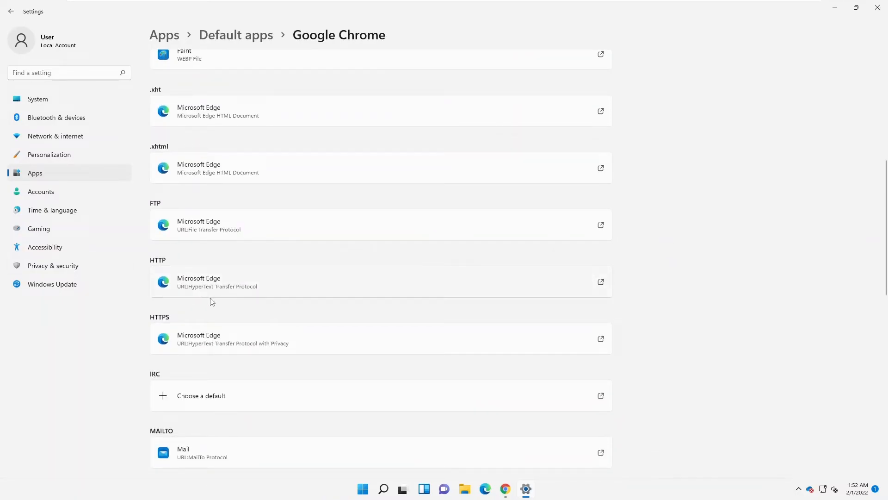
mouse_move(543, 275)
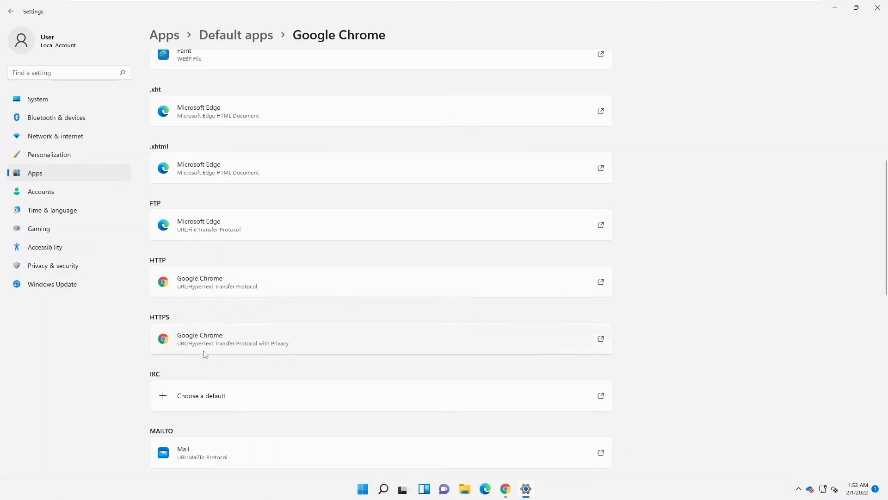
scroll(up, 3)
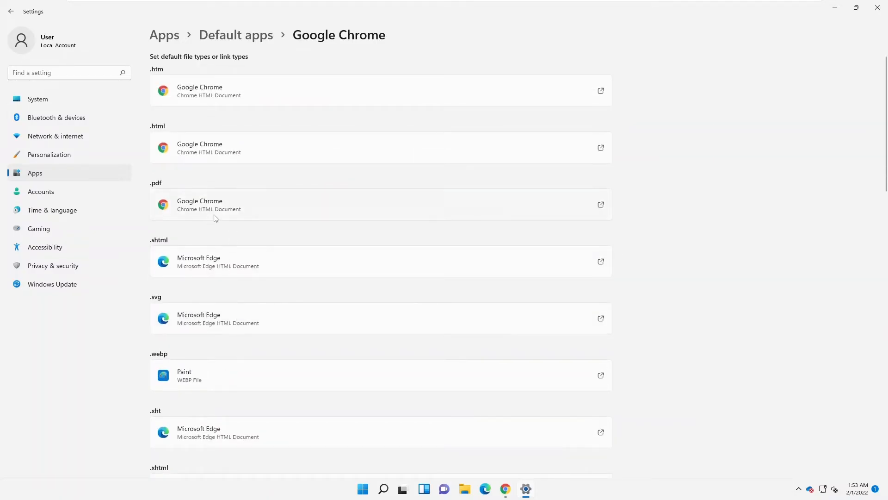
mouse_move(176, 130)
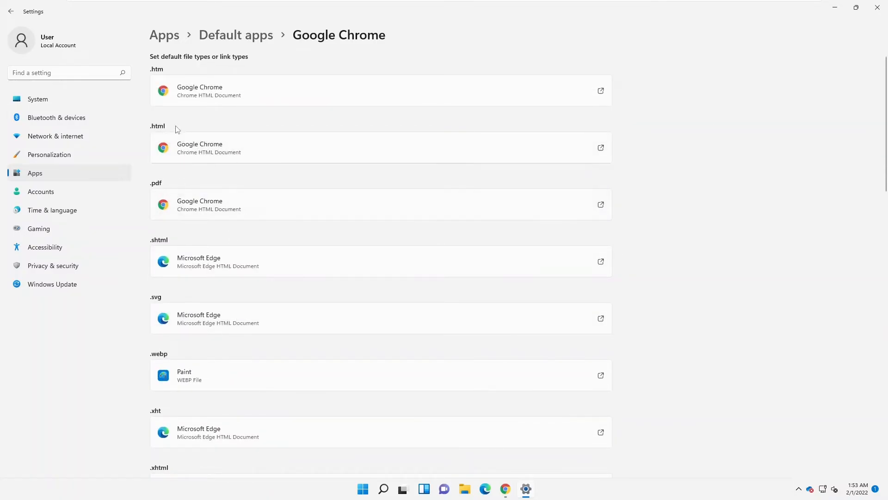
mouse_move(322, 229)
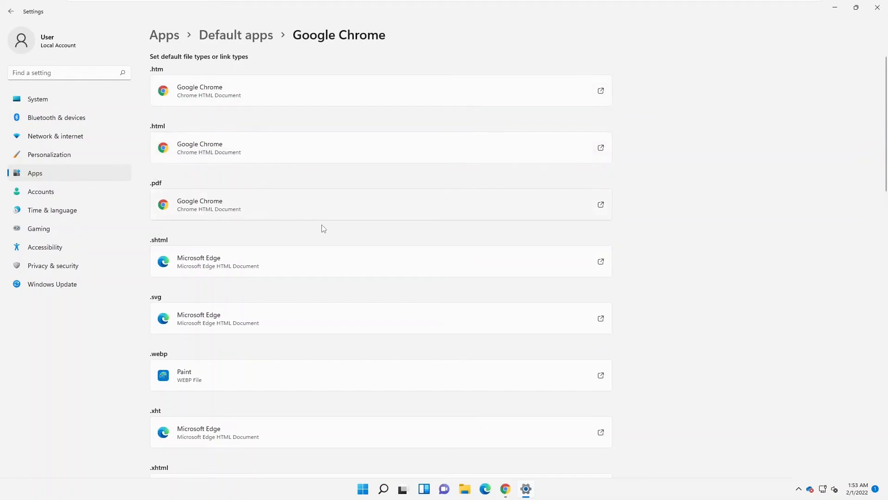
scroll(down, 3)
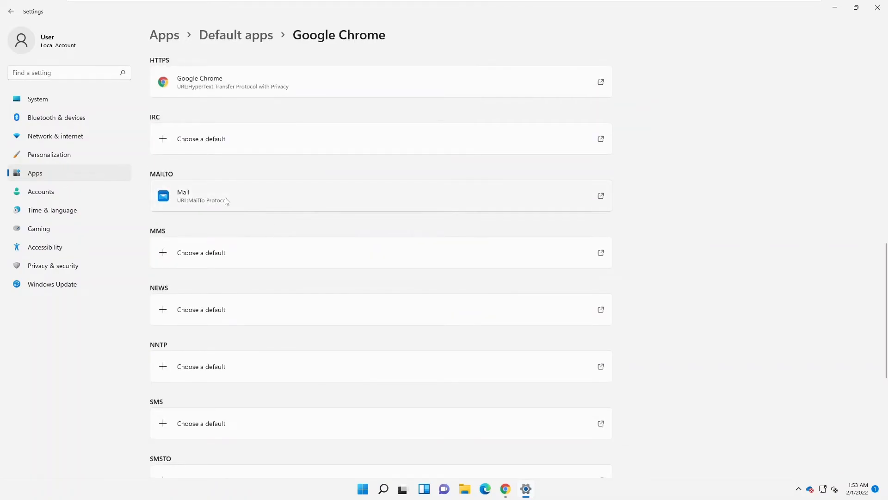
scroll(up, 3)
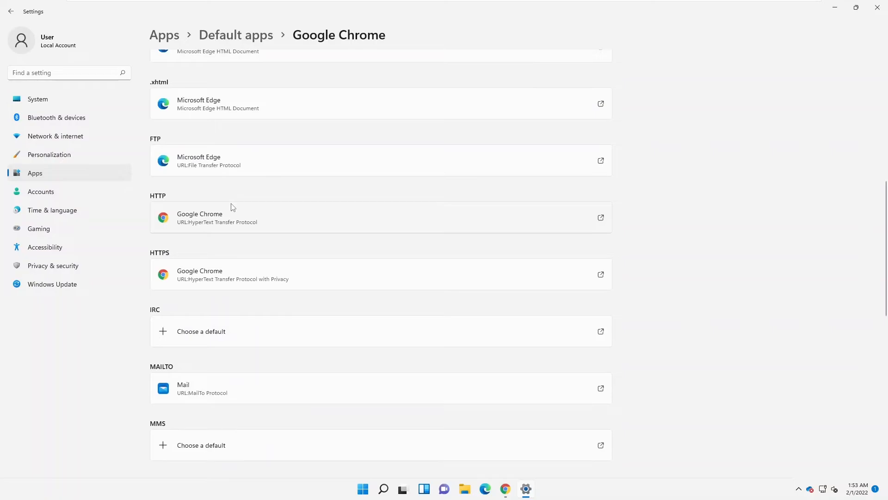
mouse_move(223, 249)
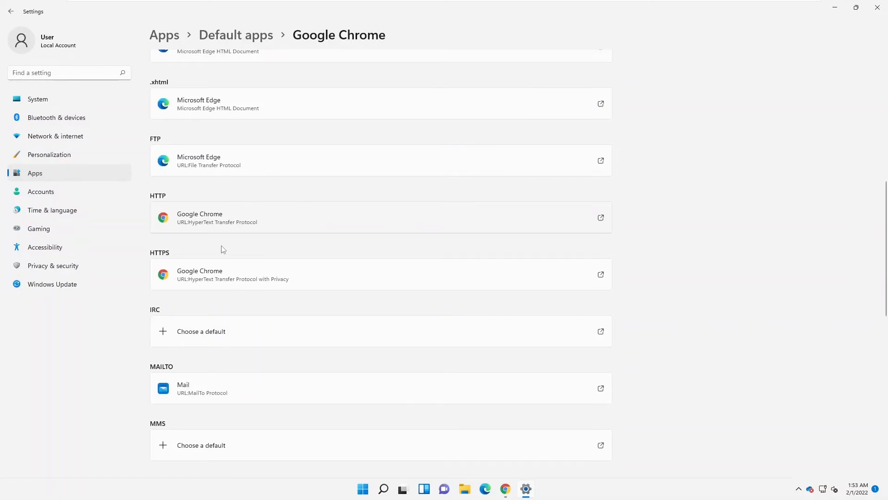
mouse_move(168, 333)
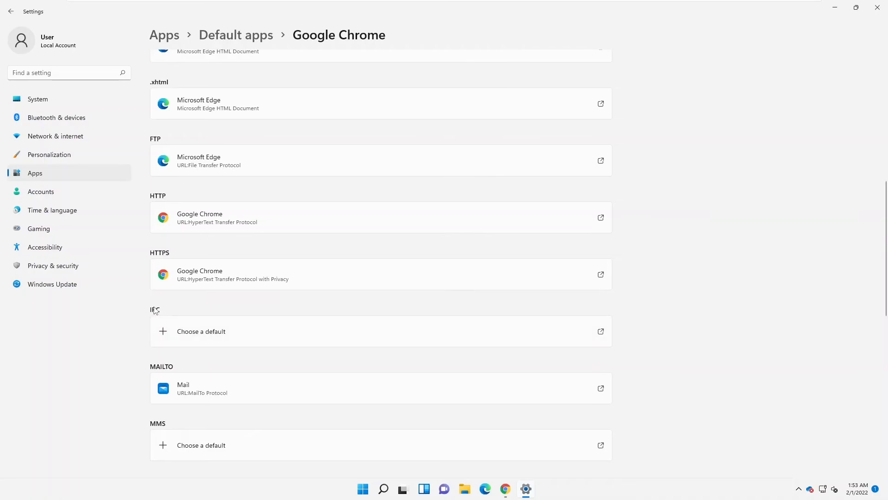
mouse_move(107, 342)
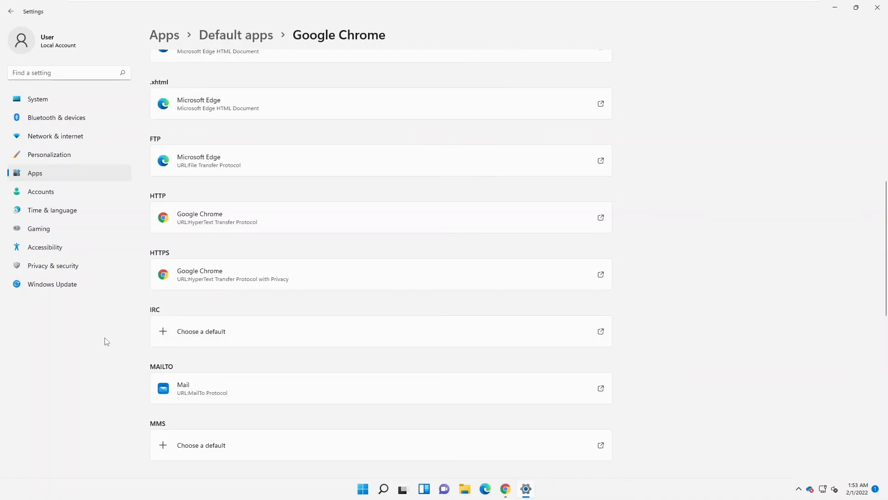